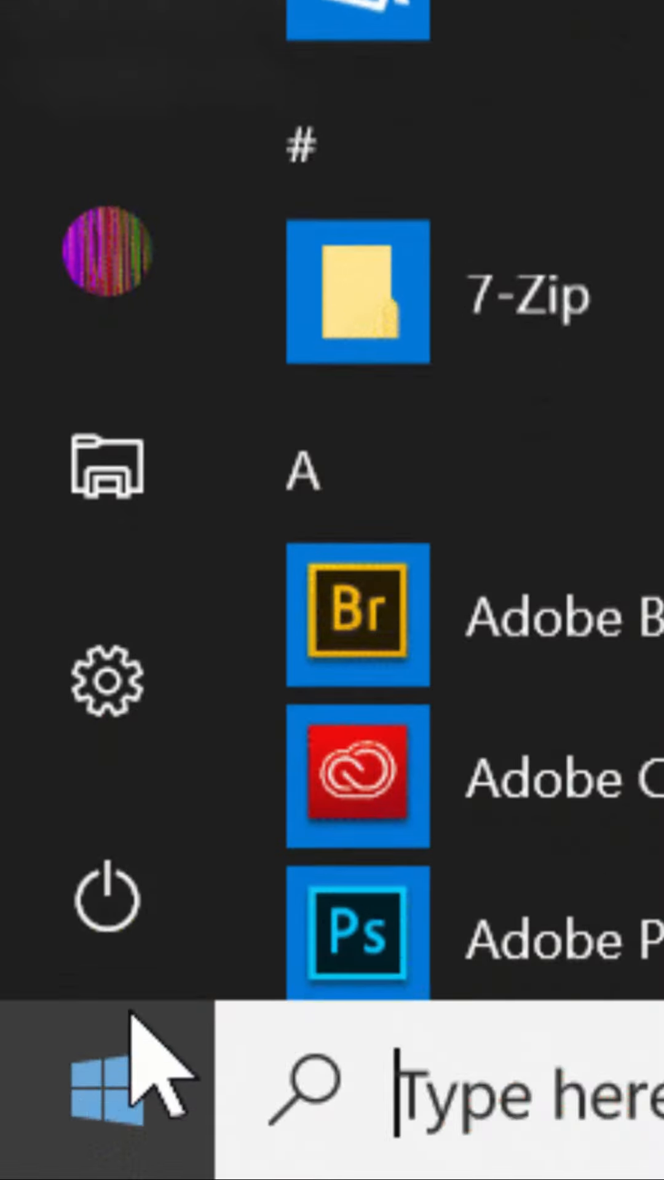
Step: Bring up the Start menu power flyout with Sleep, Update and shut down, Update and restart
left_click(108, 900)
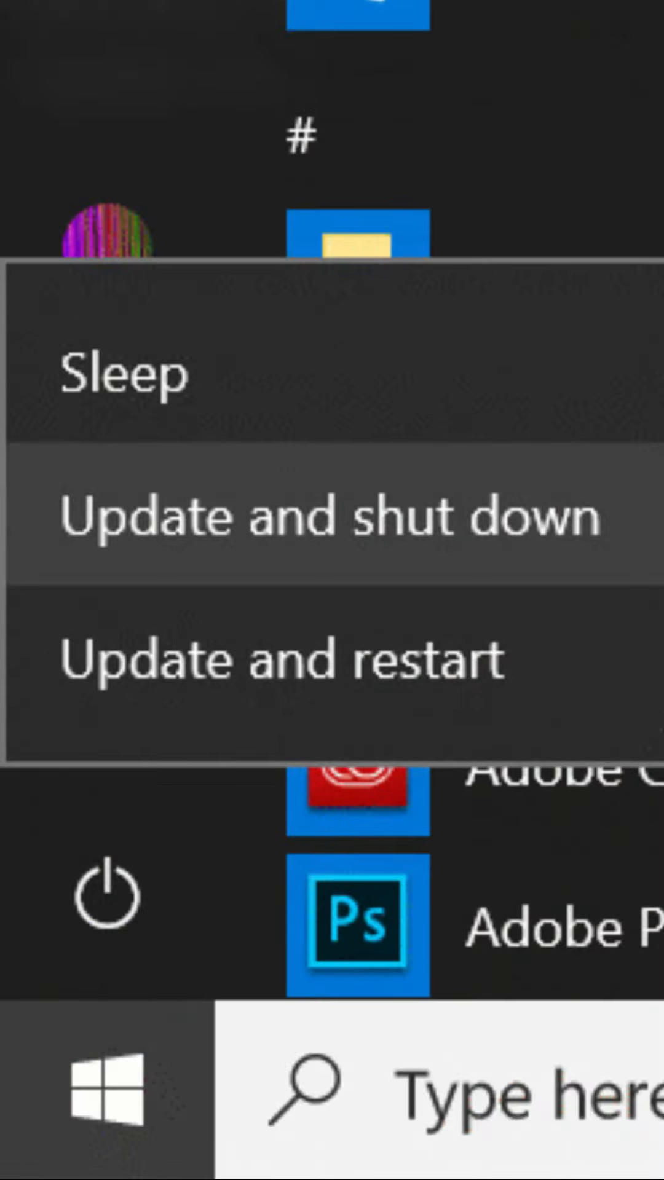